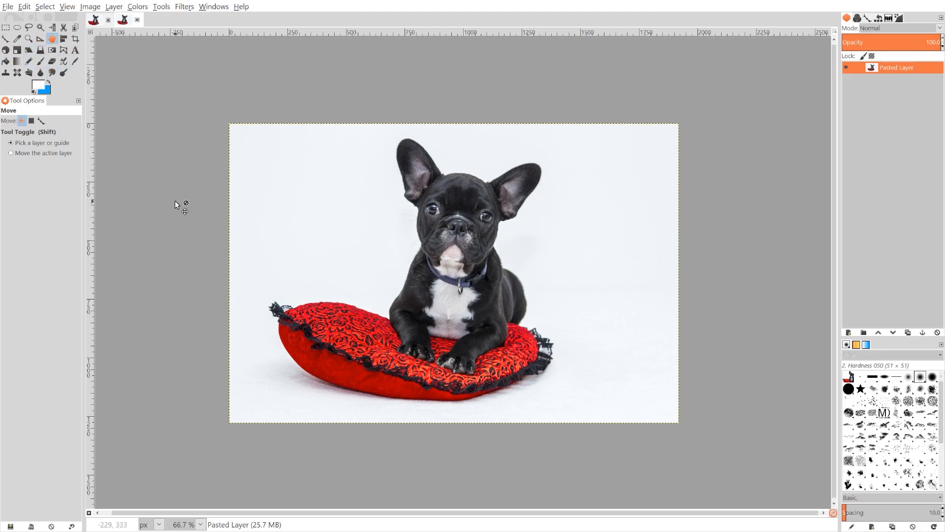
{"action": "mouse_move", "coordinate": [287, 213]}
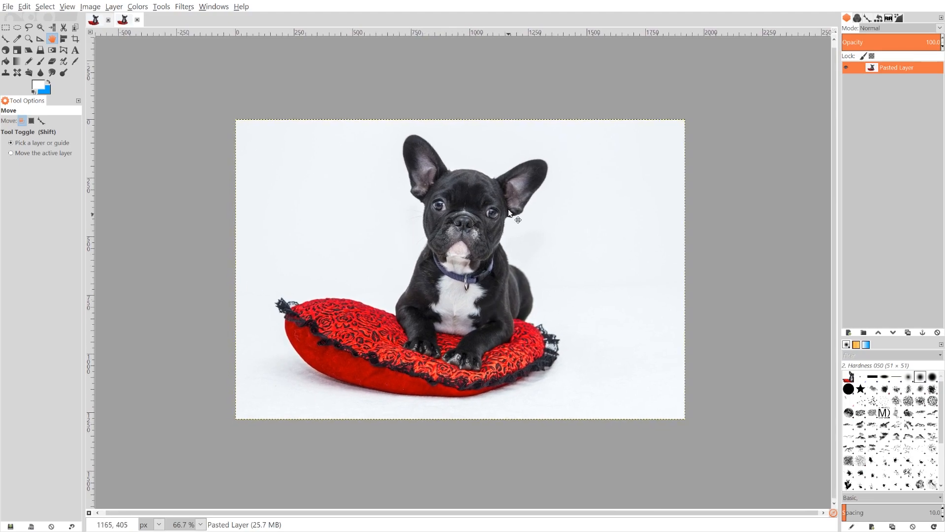
{"action": "mouse_move", "coordinate": [347, 240]}
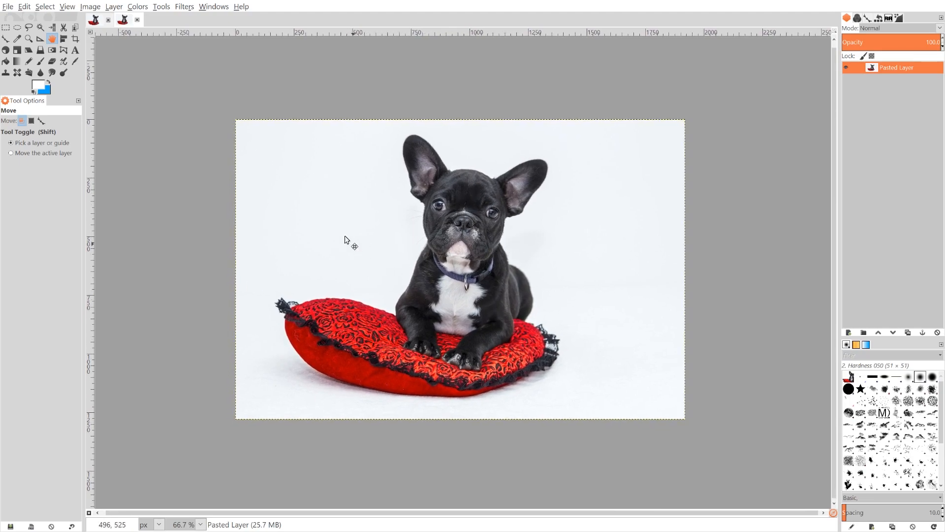
{"action": "mouse_move", "coordinate": [234, 215]}
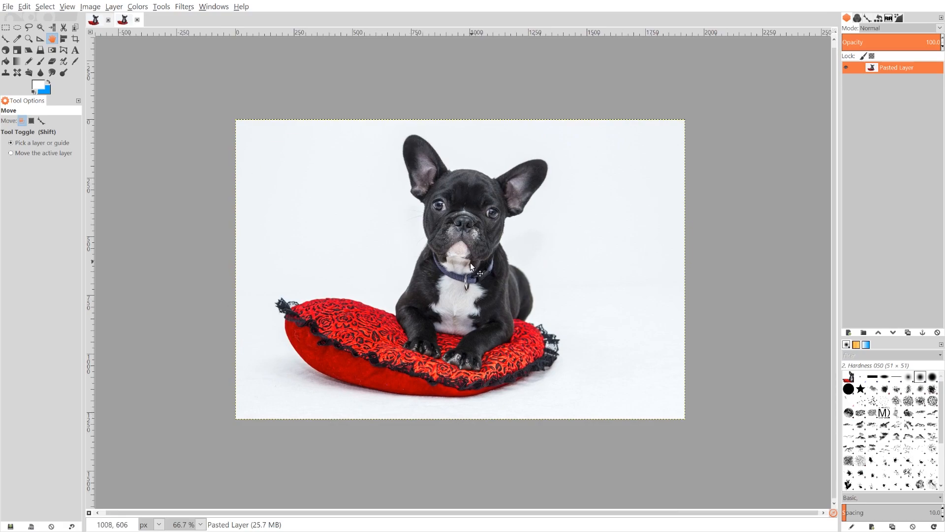
Step: Turn on Show Grid so a square grid overlays the whole bulldog photo
{"action": "left_click_drag", "start_coordinate": [470, 268], "coordinate": [491, 241]}
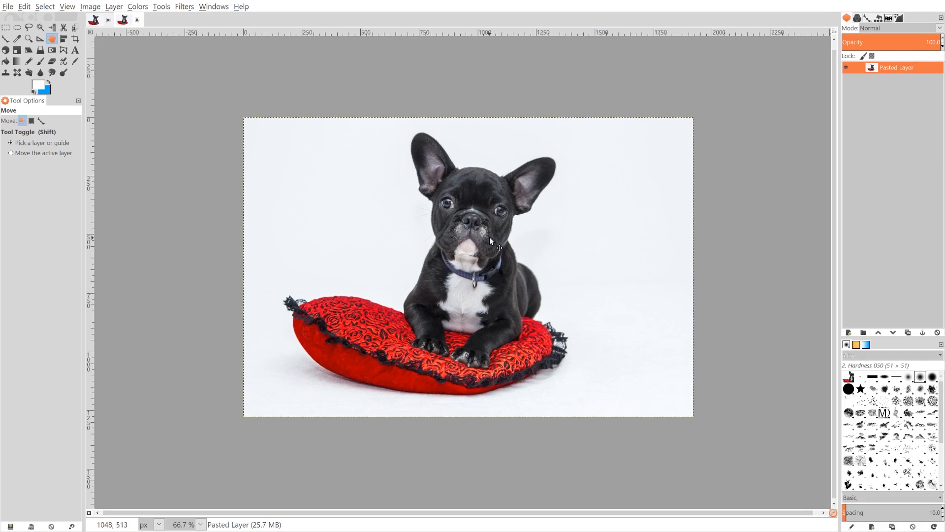
{"action": "left_click", "coordinate": [67, 6]}
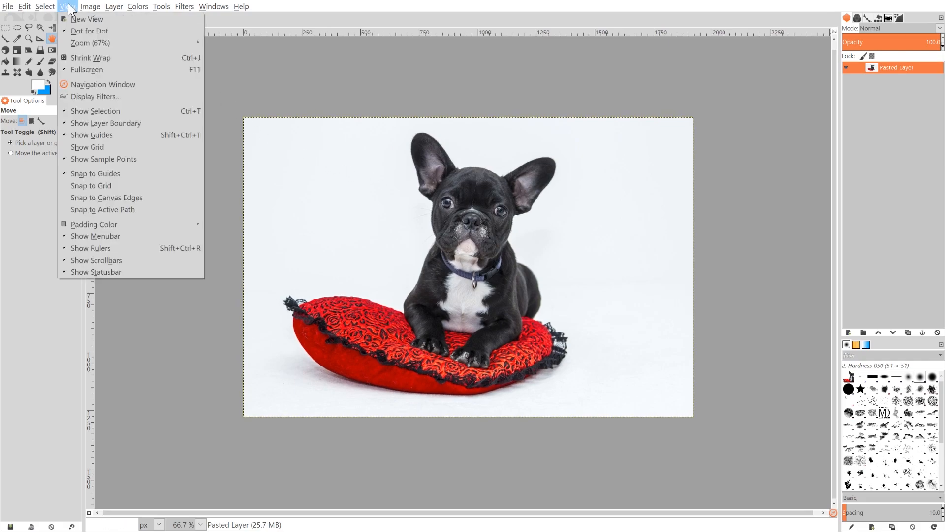
{"action": "mouse_move", "coordinate": [88, 146]}
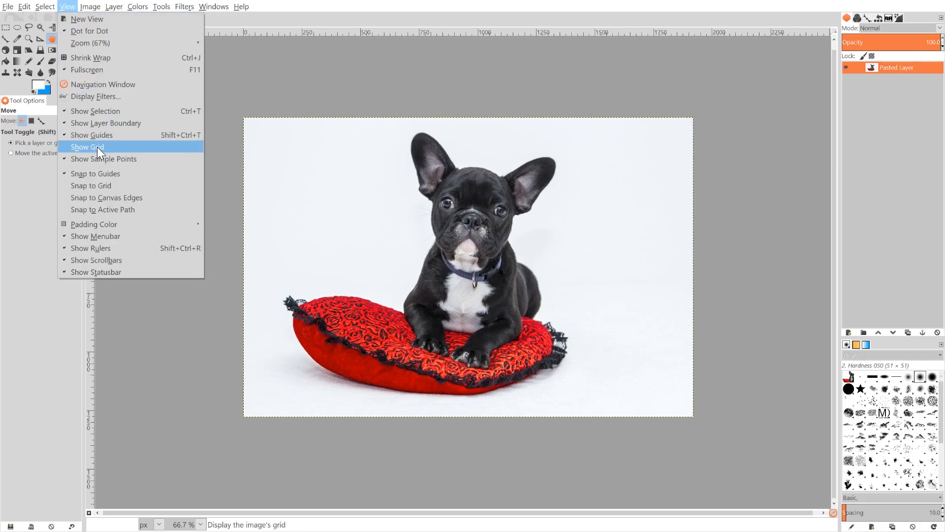
{"action": "left_click", "coordinate": [87, 146]}
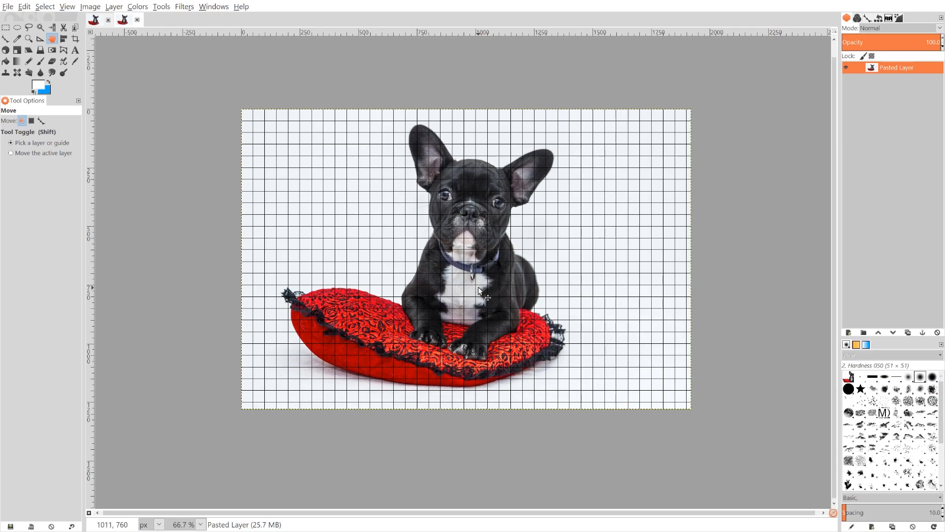
{"action": "mouse_move", "coordinate": [479, 198]}
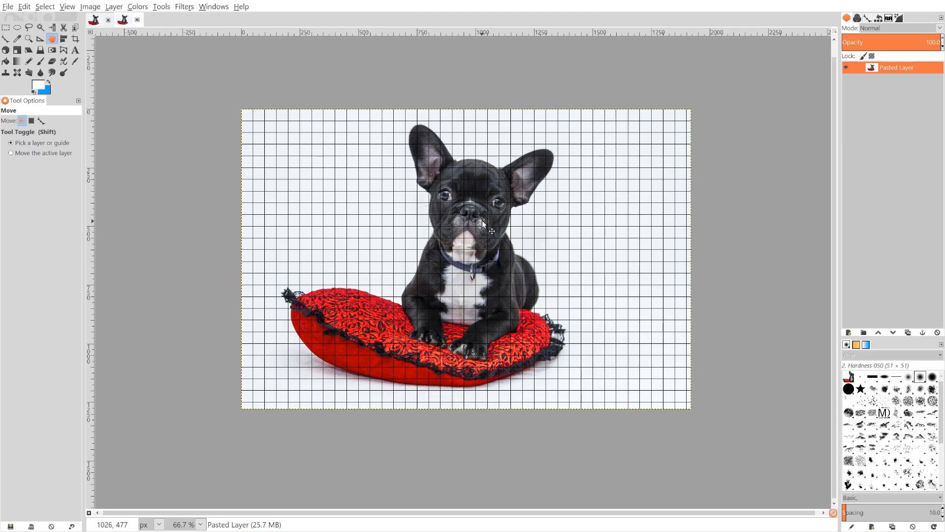
{"action": "mouse_move", "coordinate": [389, 179]}
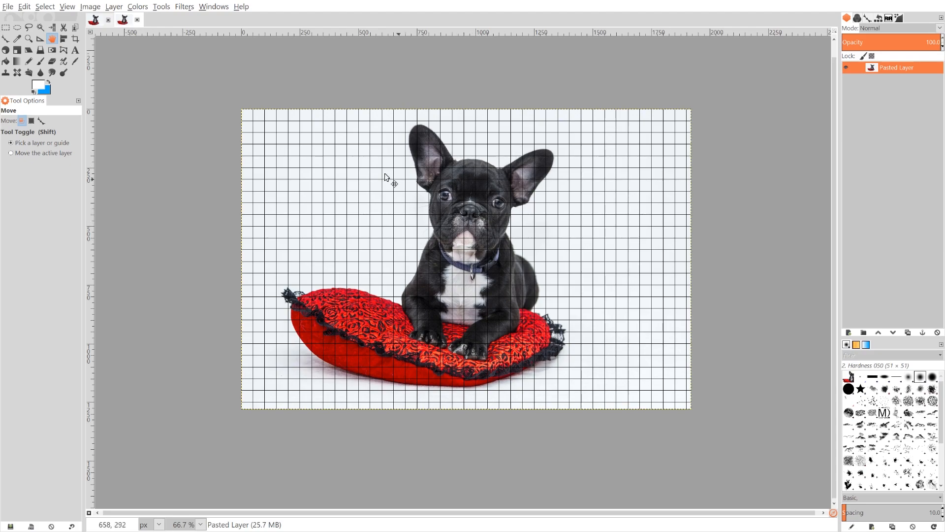
{"action": "left_click", "coordinate": [25, 6]}
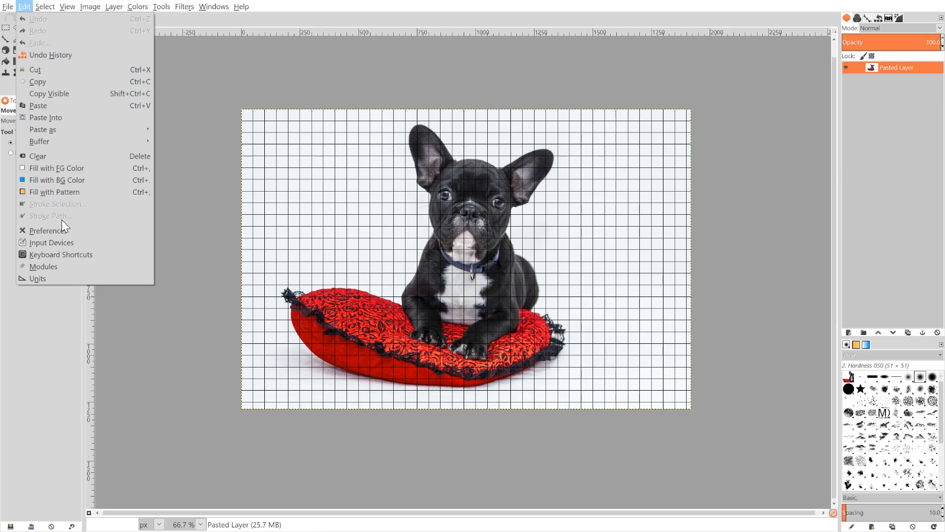
{"action": "left_click", "coordinate": [46, 230]}
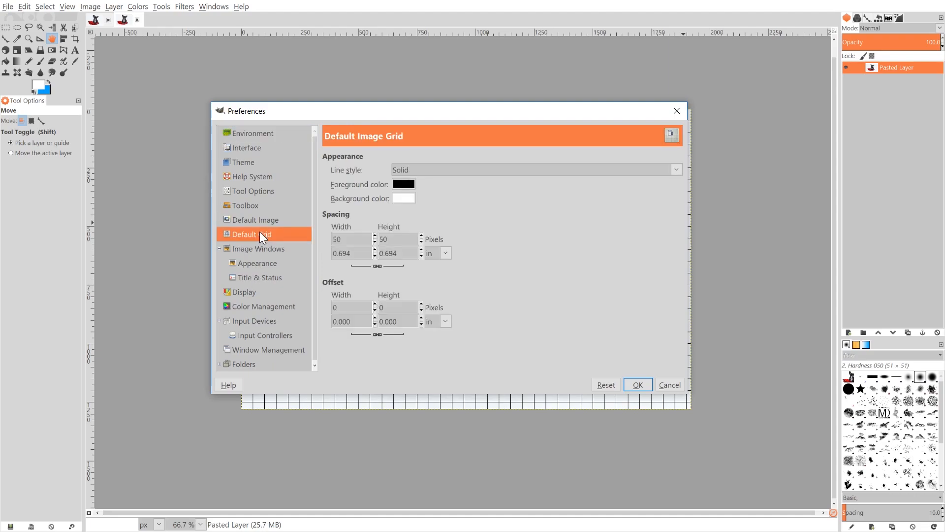
{"action": "mouse_move", "coordinate": [352, 239]}
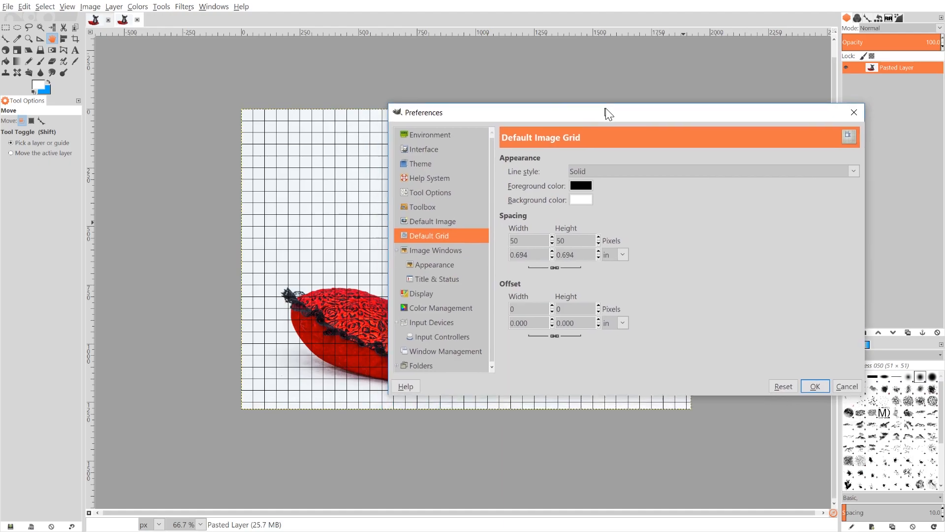
{"action": "left_click_drag", "start_coordinate": [609, 112], "coordinate": [639, 136]}
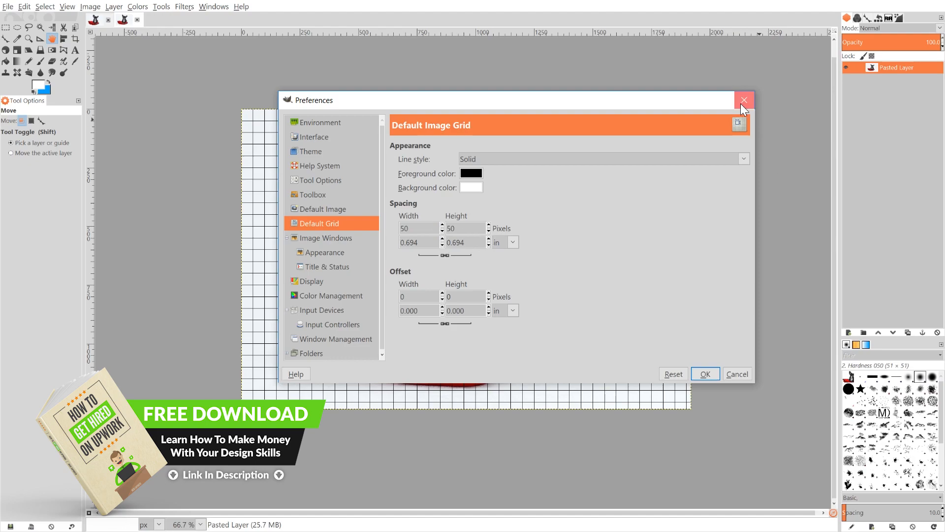
{"action": "left_click", "coordinate": [744, 99]}
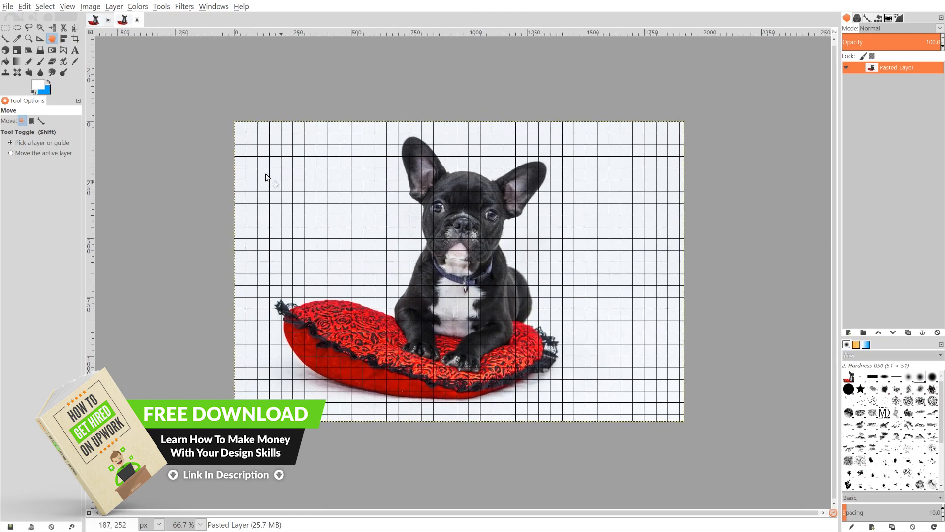
Step: Enable Snap to Grid, then add a new transparent 1920×1280 layer above the photo
{"action": "left_click", "coordinate": [67, 6]}
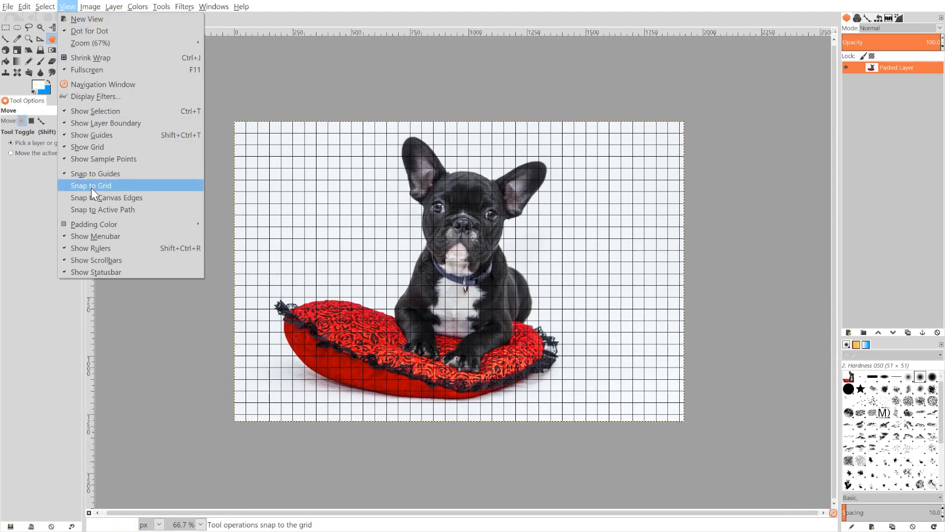
{"action": "left_click", "coordinate": [91, 185]}
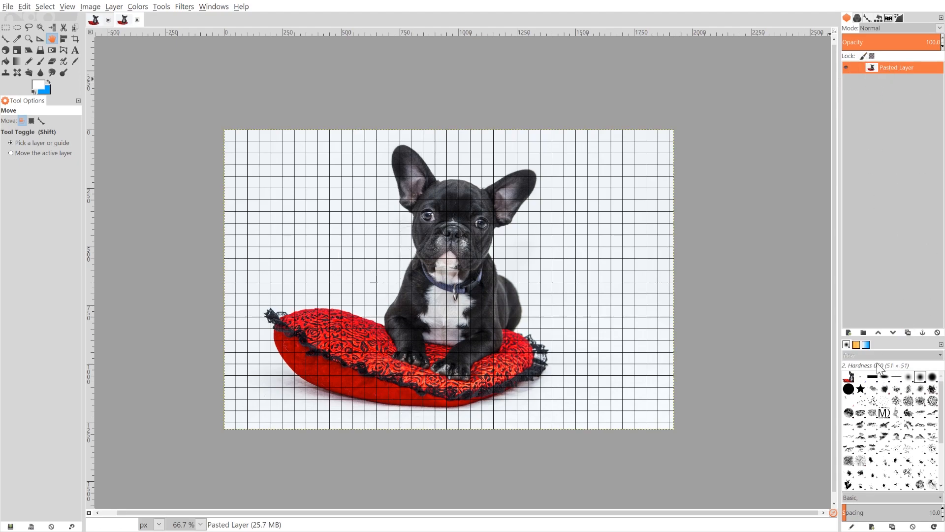
{"action": "mouse_move", "coordinate": [846, 332]}
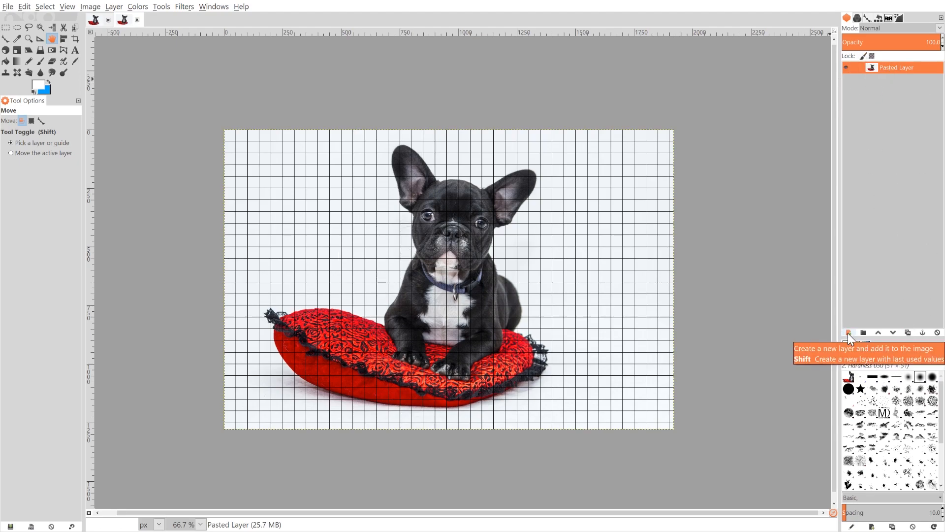
{"action": "left_click", "coordinate": [848, 333]}
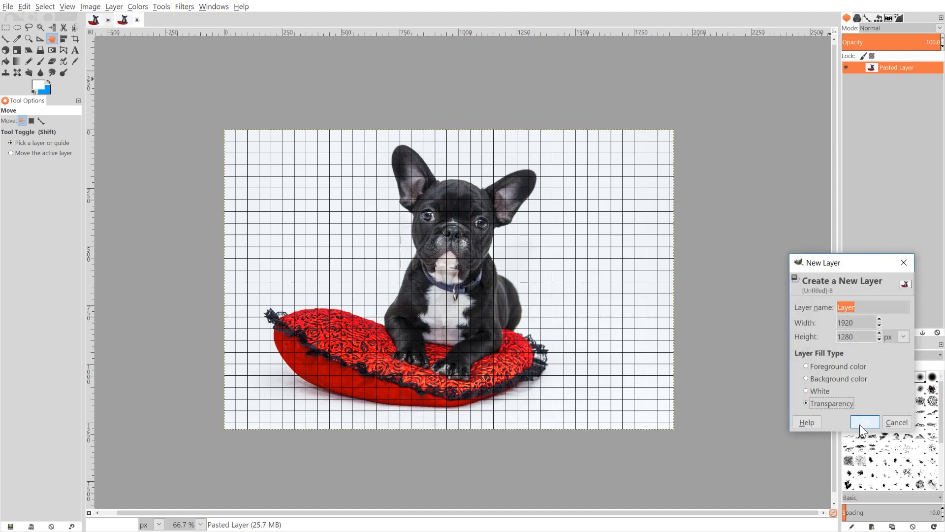
{"action": "left_click", "coordinate": [863, 422]}
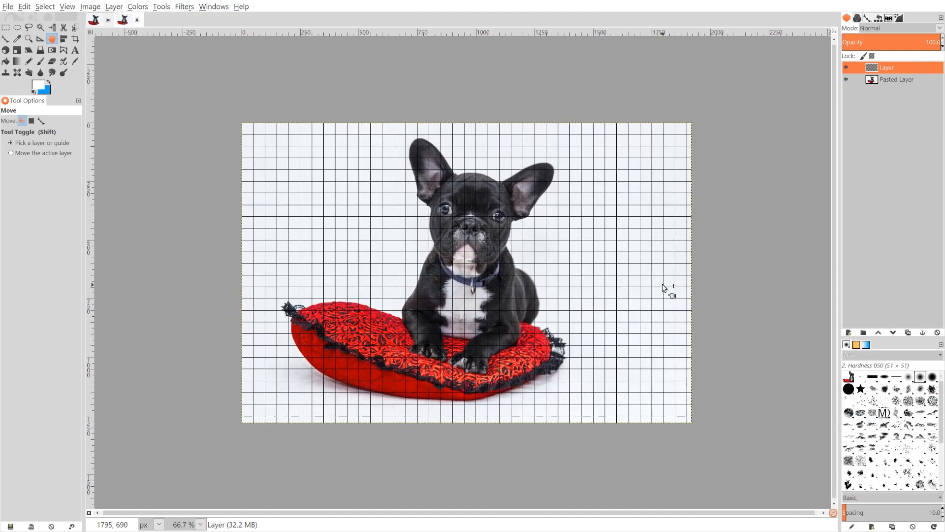
{"action": "mouse_move", "coordinate": [430, 168]}
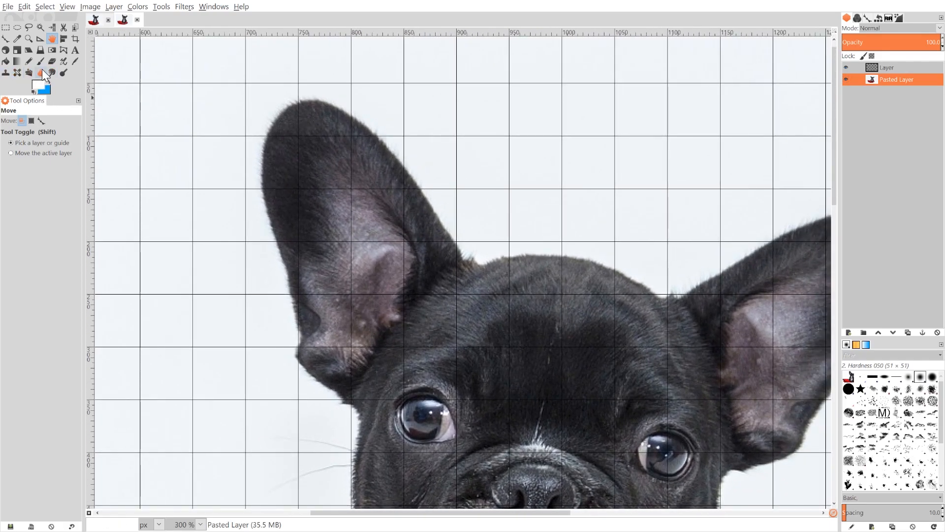
{"action": "mouse_move", "coordinate": [40, 73]}
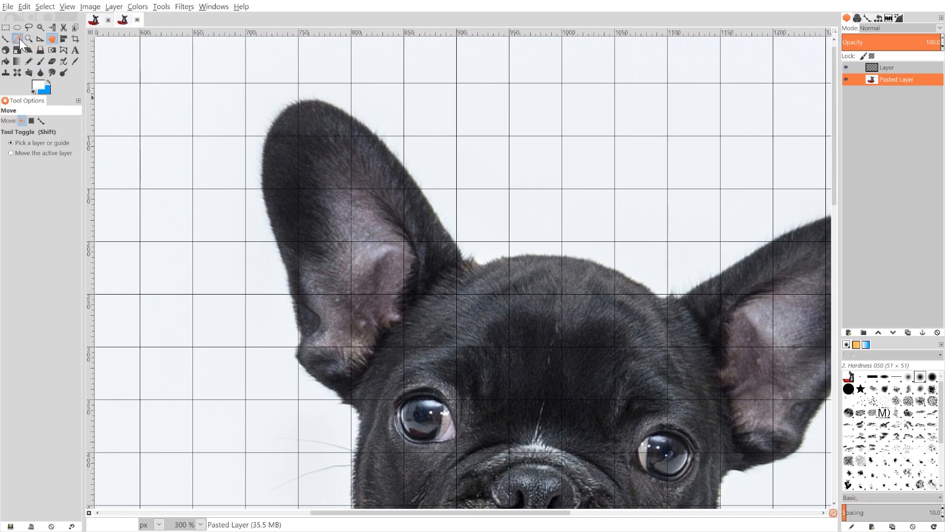
Step: Sample the dark ear fur as foreground colour and reactivate the transparent layer
{"action": "left_click", "coordinate": [17, 39]}
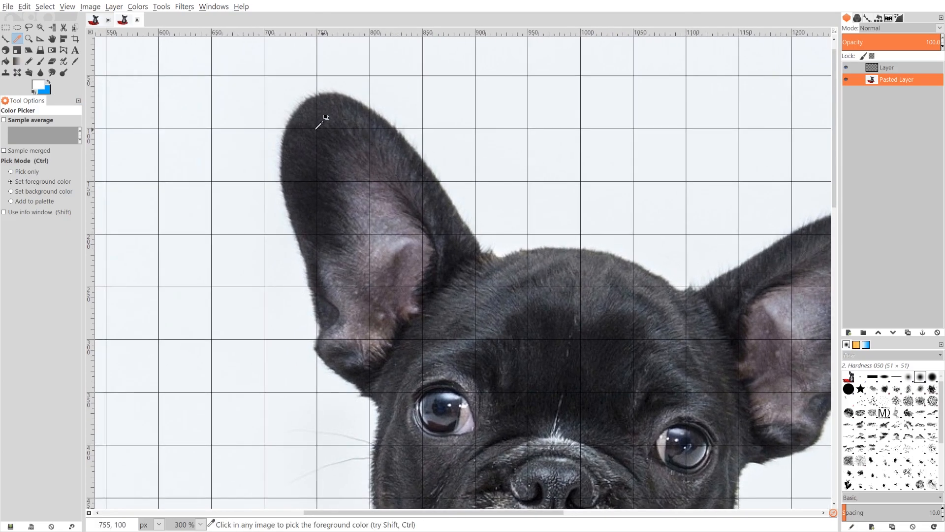
{"action": "mouse_move", "coordinate": [295, 112]}
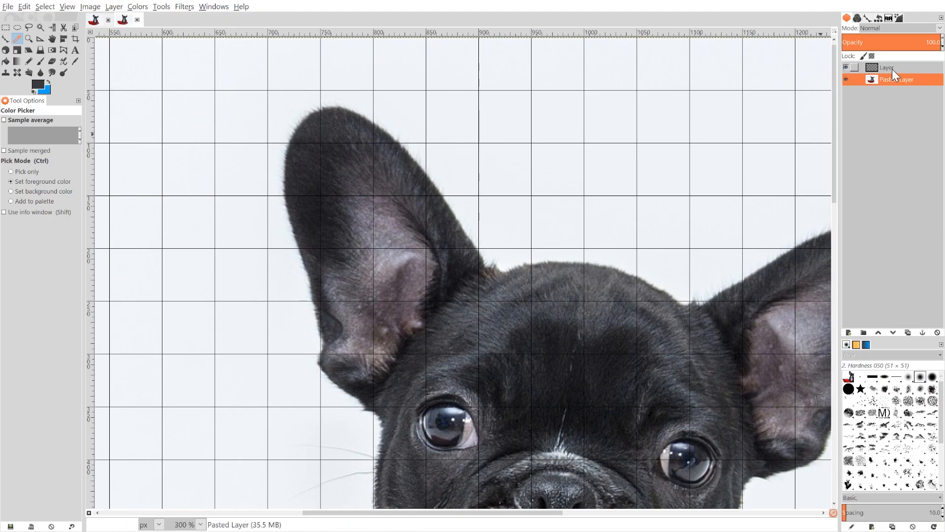
{"action": "left_click", "coordinate": [886, 67]}
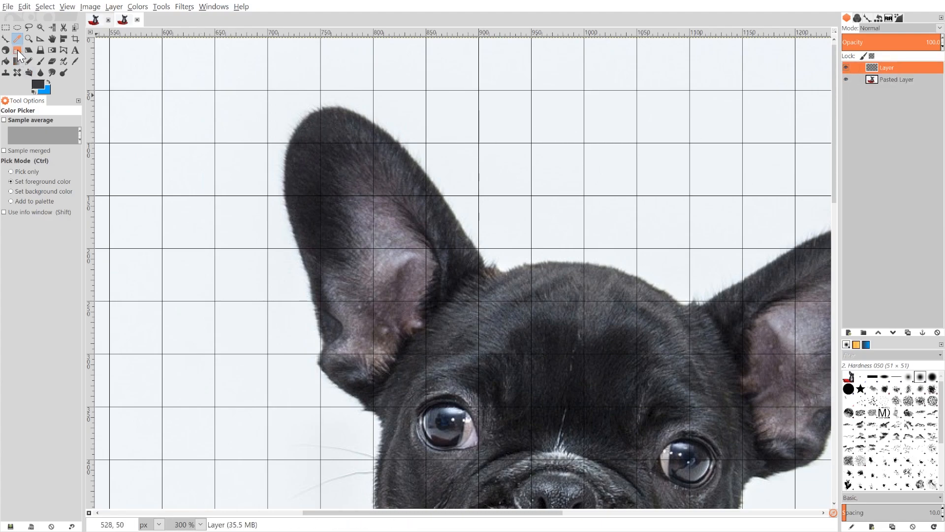
{"action": "mouse_move", "coordinate": [8, 27]}
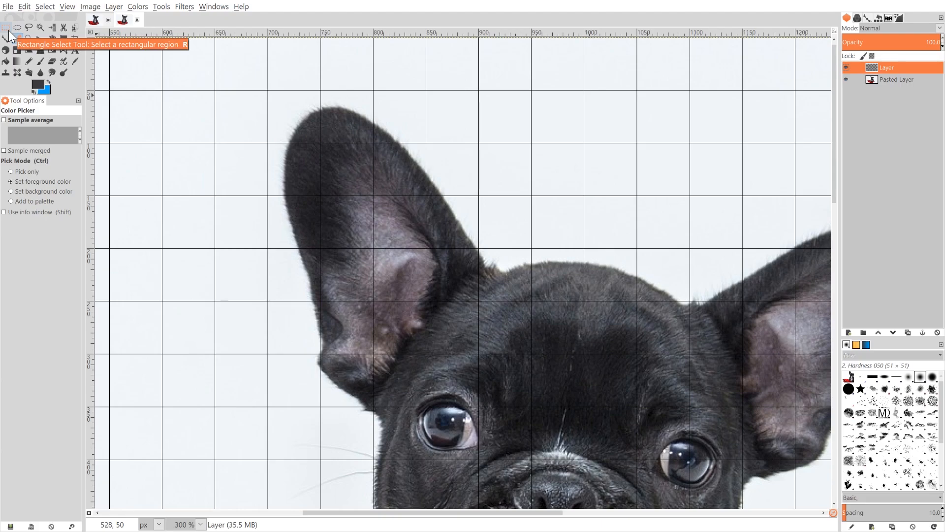
Step: Select the grid square left of the ear tip and fill it with the dark foreground colour
{"action": "left_click", "coordinate": [6, 27]}
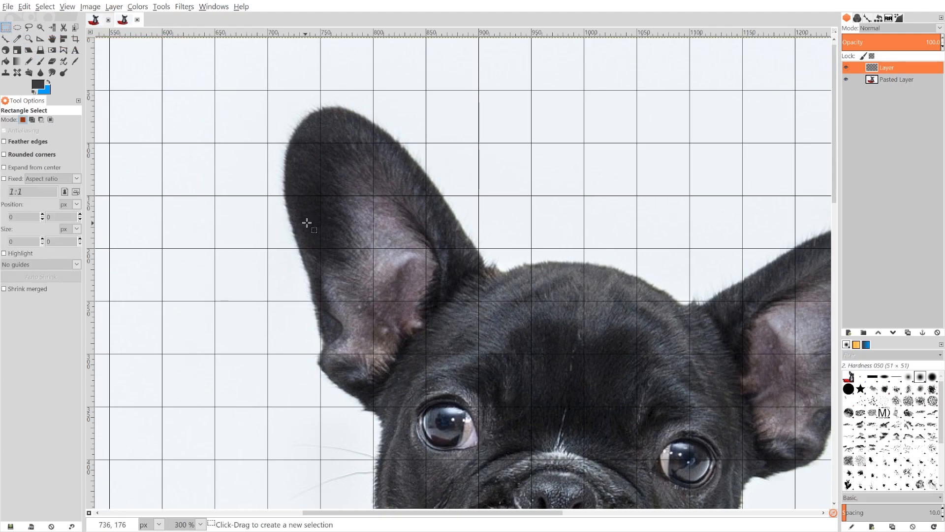
{"action": "mouse_move", "coordinate": [274, 96]}
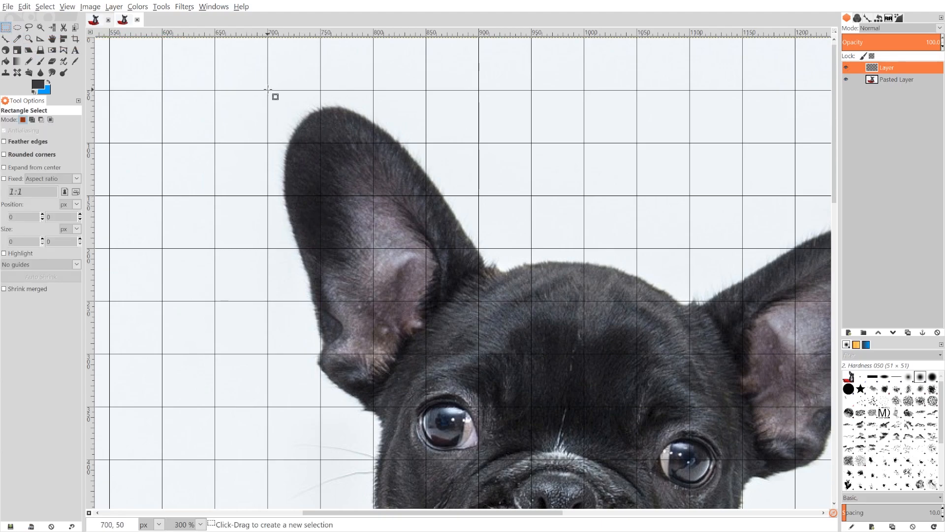
{"action": "left_click_drag", "start_coordinate": [267, 90], "coordinate": [320, 141]}
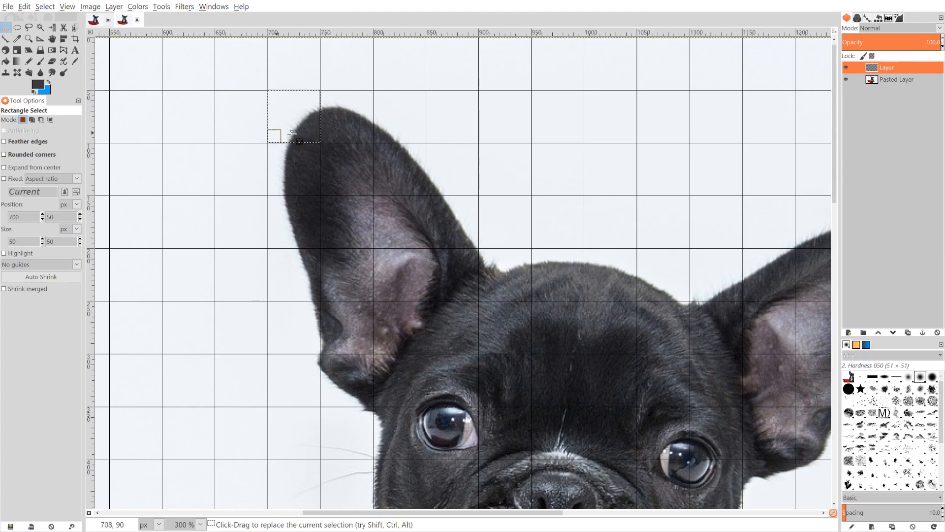
{"action": "left_click", "coordinate": [24, 6]}
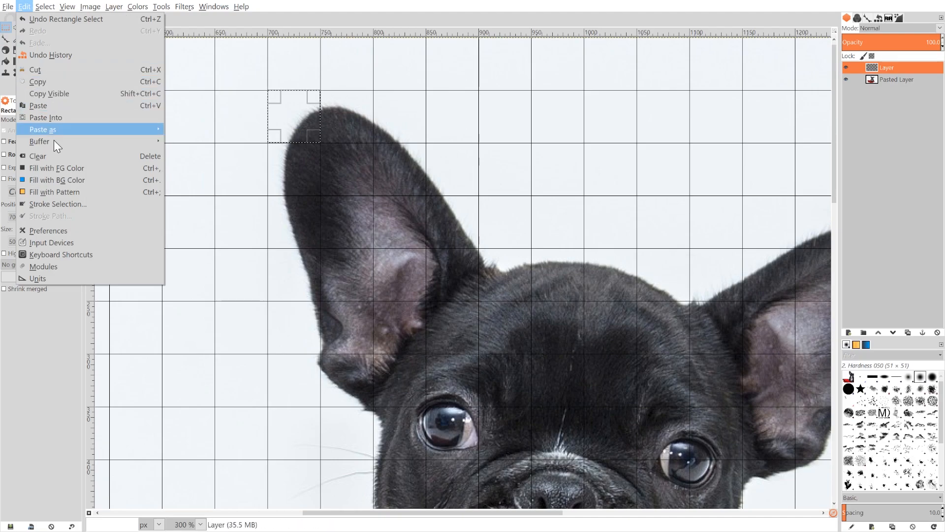
{"action": "mouse_move", "coordinate": [57, 167]}
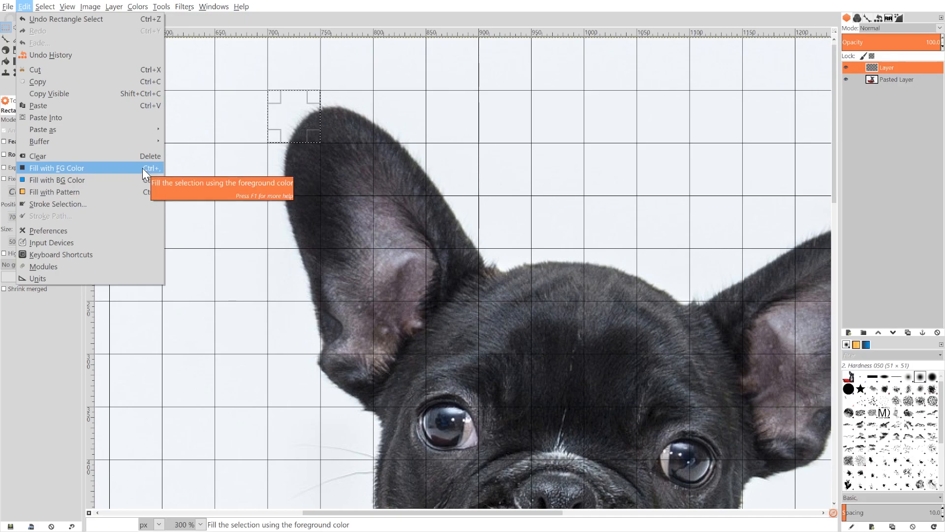
{"action": "left_click", "coordinate": [57, 167]}
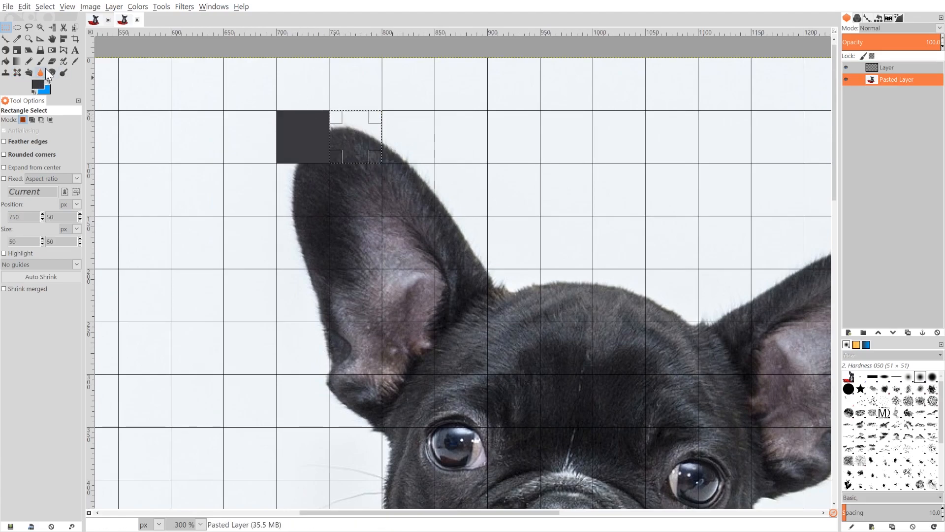
Step: Sample the ear tip's shade for each of the next two top-row squares and fill them
{"action": "left_click", "coordinate": [16, 73]}
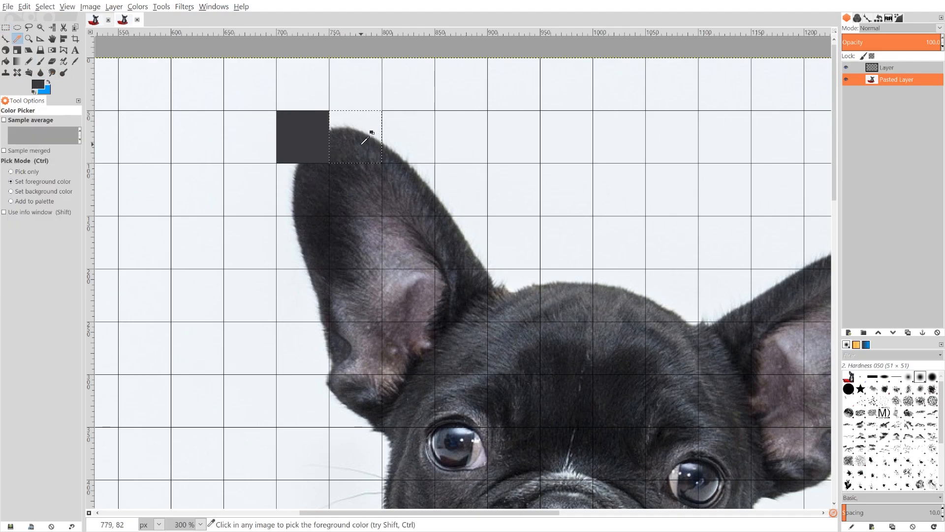
{"action": "mouse_move", "coordinate": [359, 145]}
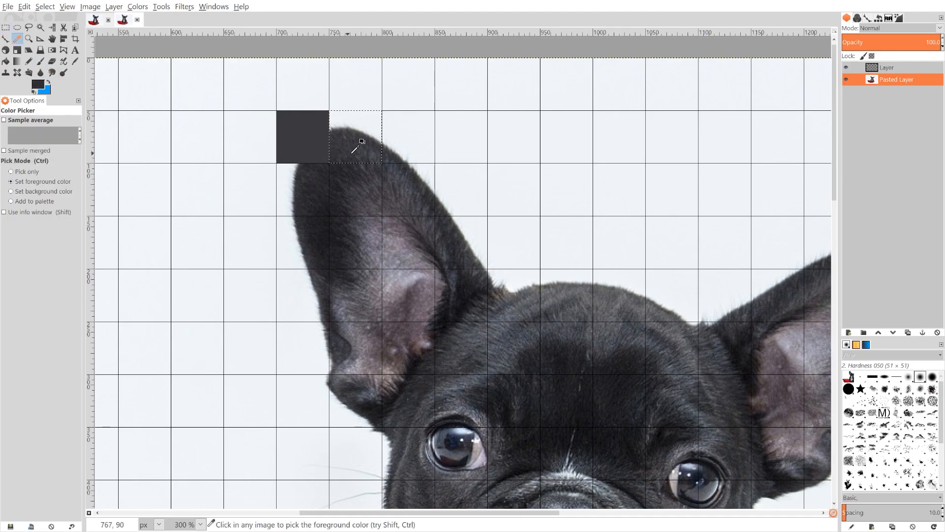
{"action": "left_click", "coordinate": [851, 79]}
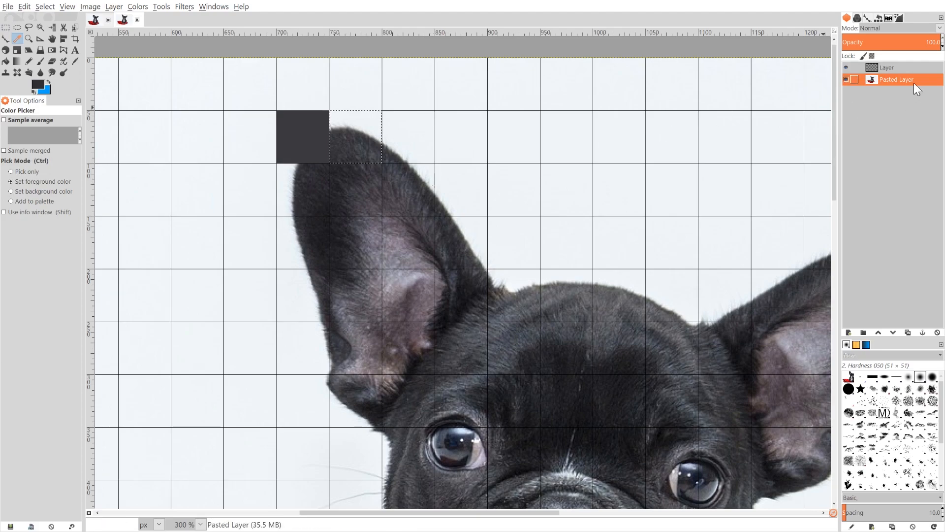
{"action": "left_click", "coordinate": [886, 67]}
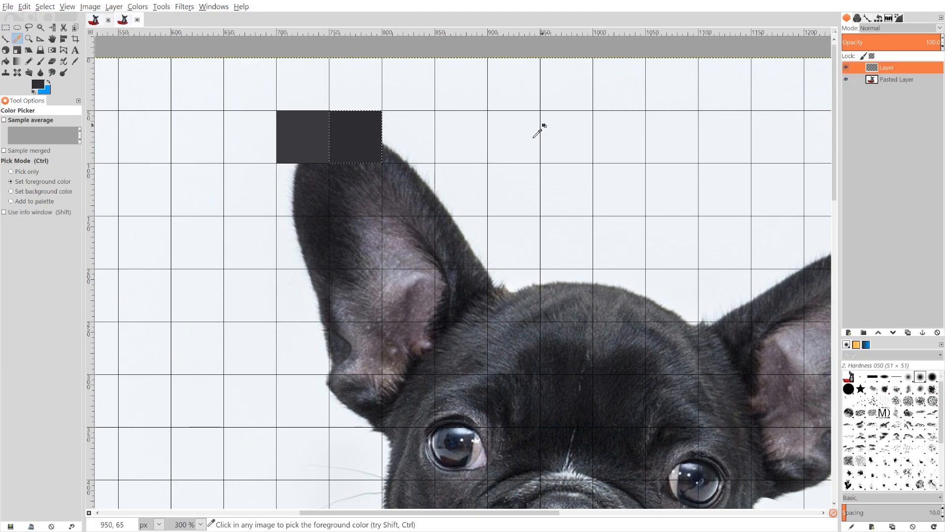
{"action": "left_click", "coordinate": [6, 28]}
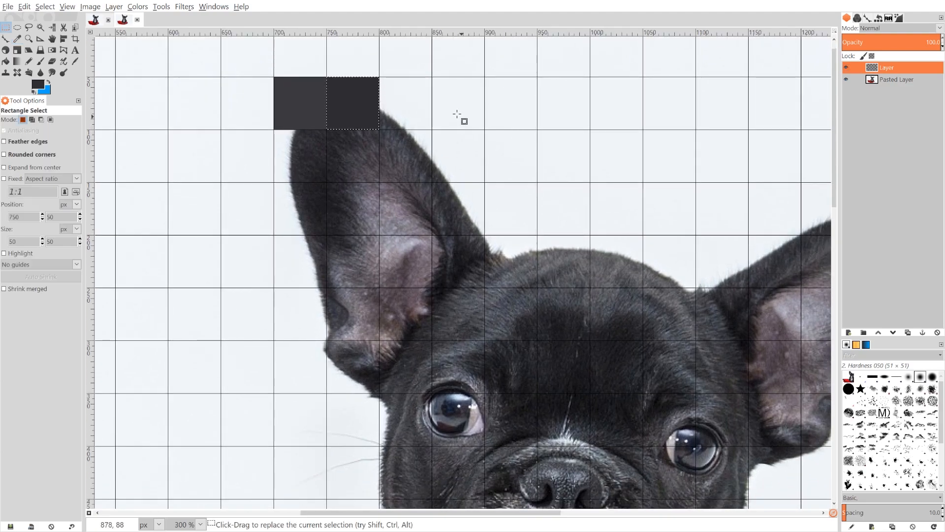
{"action": "scroll", "scroll_direction": "down", "scroll_amount": 3}
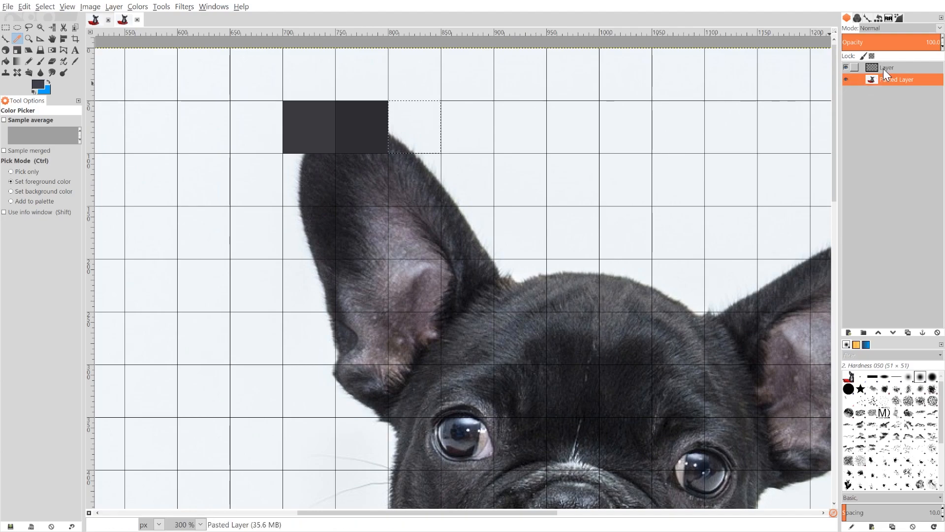
{"action": "left_click", "coordinate": [886, 67]}
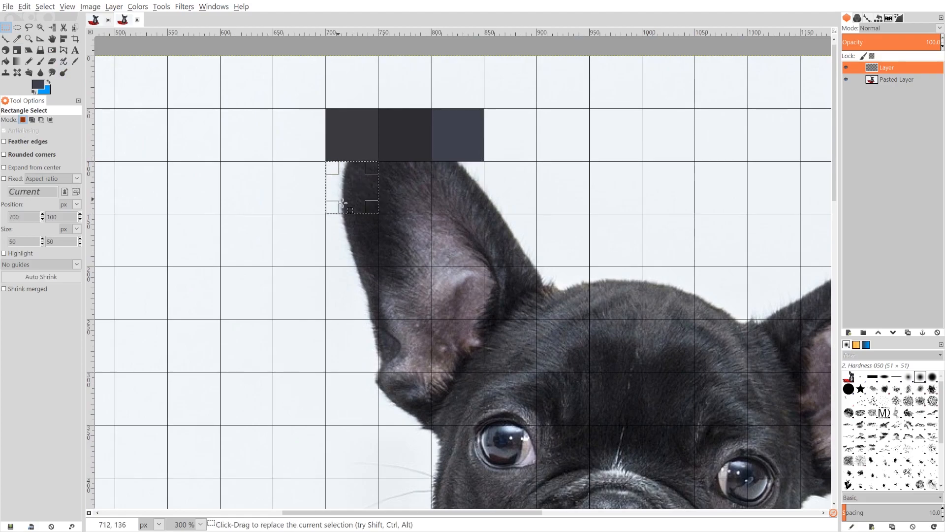
Step: Sample ear colours and fill the two second-row squares along the ear's edge
{"action": "left_click", "coordinate": [896, 79]}
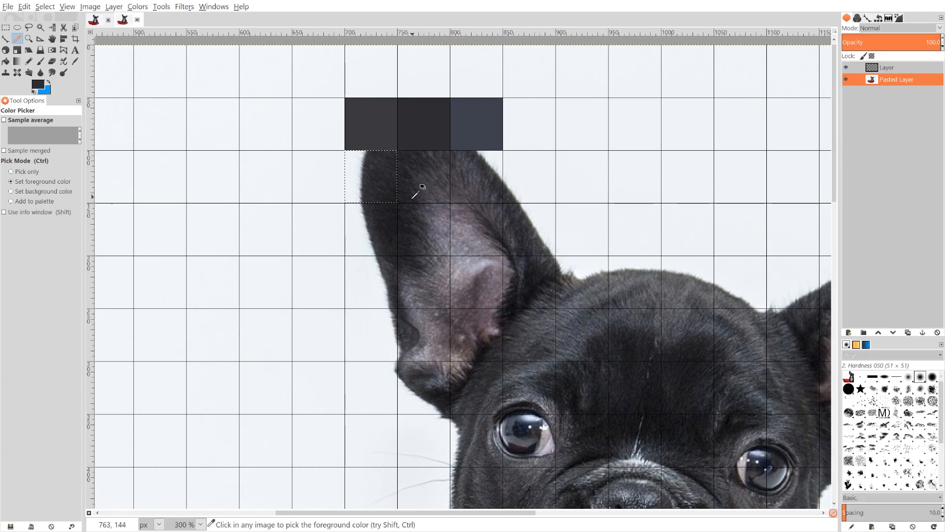
{"action": "left_click", "coordinate": [887, 67]}
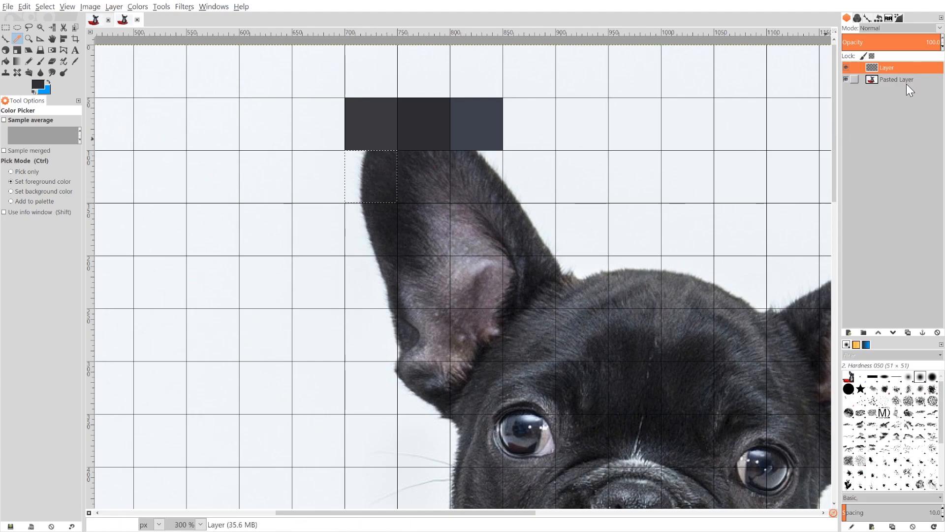
{"action": "left_click", "coordinate": [897, 78]}
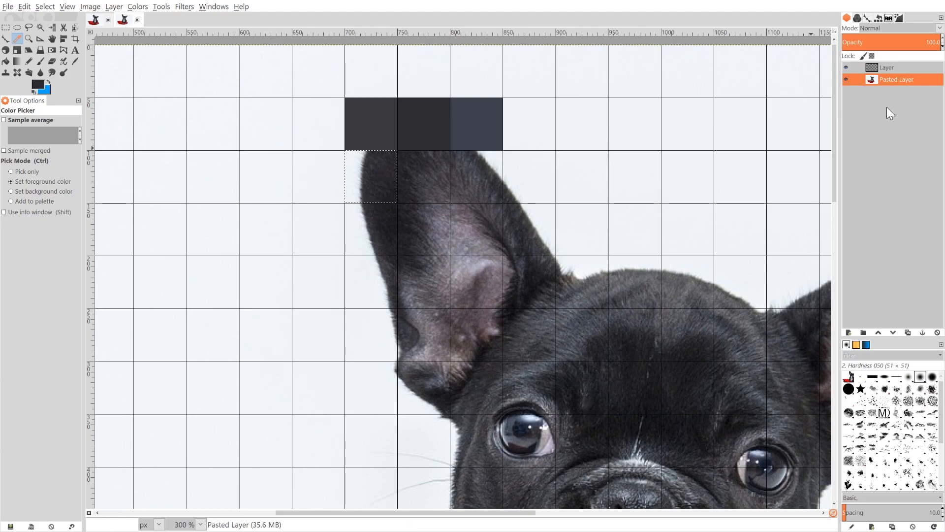
{"action": "left_click", "coordinate": [887, 67]}
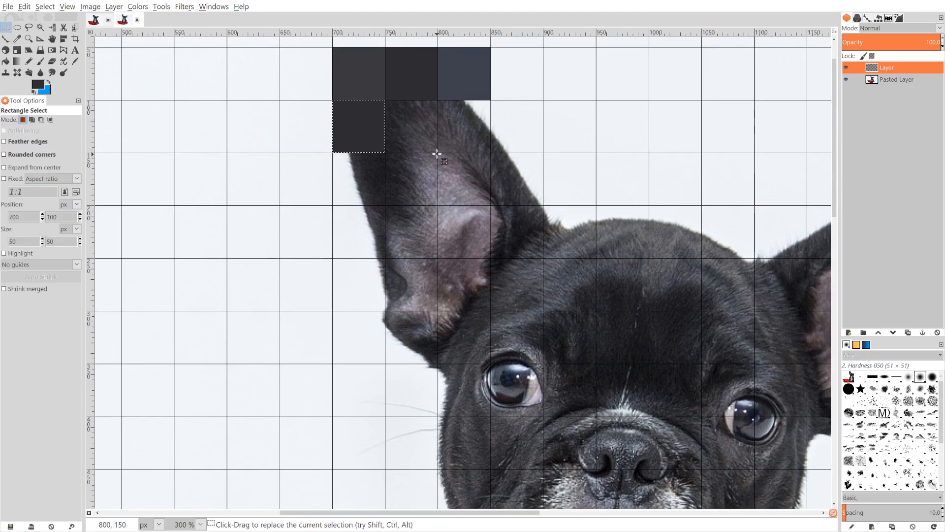
{"action": "left_click_drag", "start_coordinate": [438, 153], "coordinate": [389, 103]}
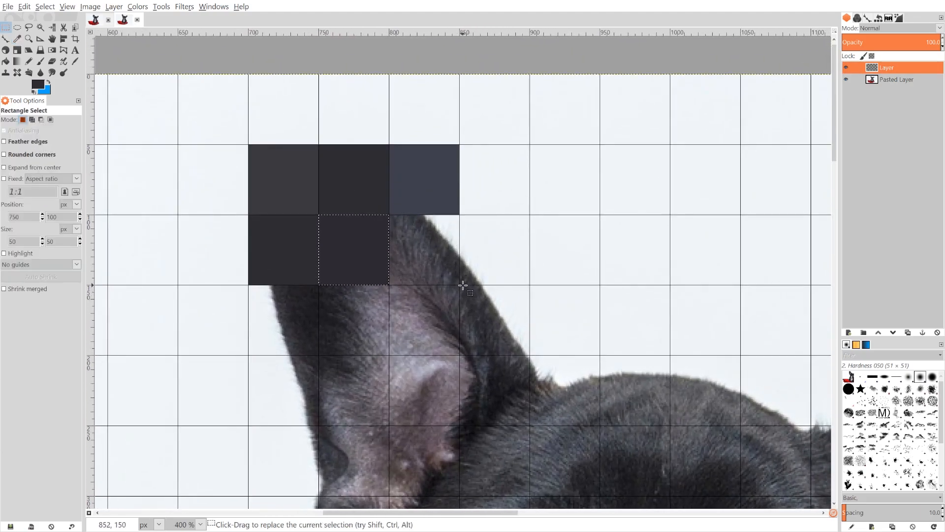
{"action": "left_click_drag", "start_coordinate": [463, 286], "coordinate": [395, 217]}
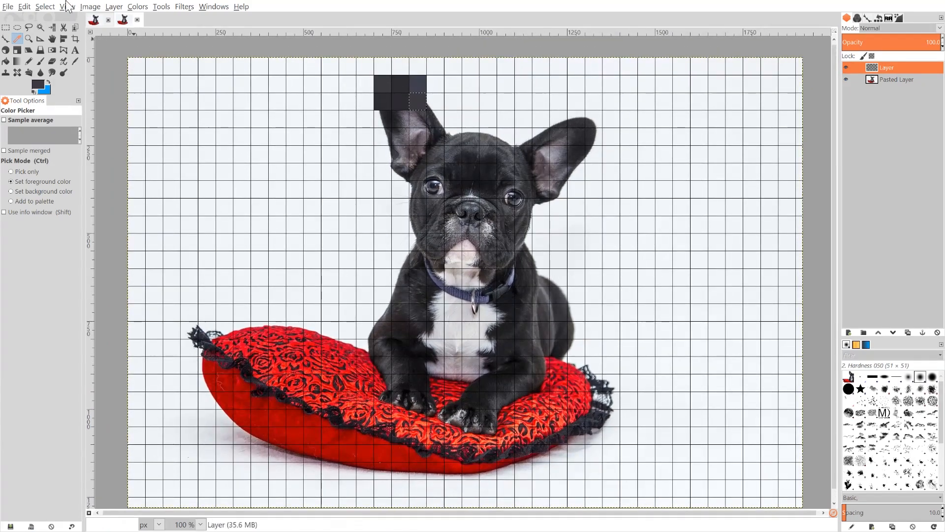
Step: Zoom out to the whole image and turn the grid overlay off
{"action": "left_click", "coordinate": [44, 6]}
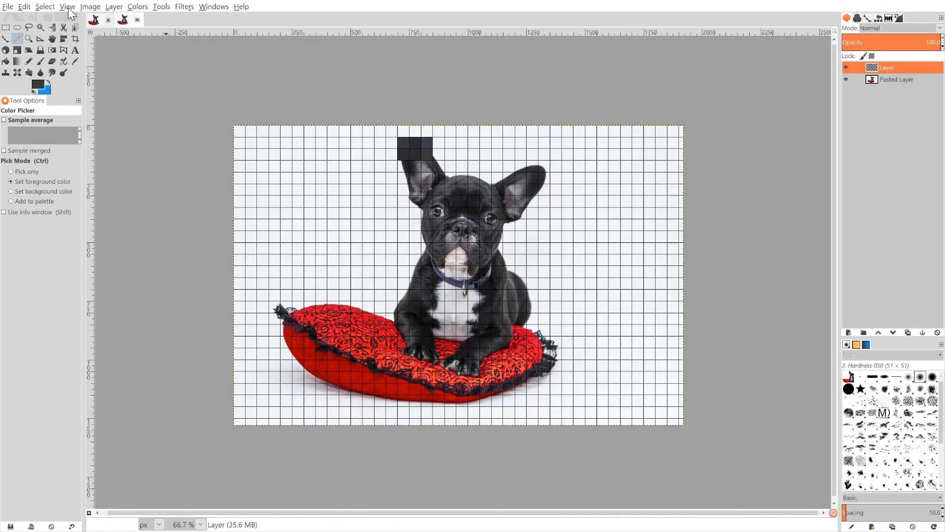
{"action": "left_click", "coordinate": [67, 6]}
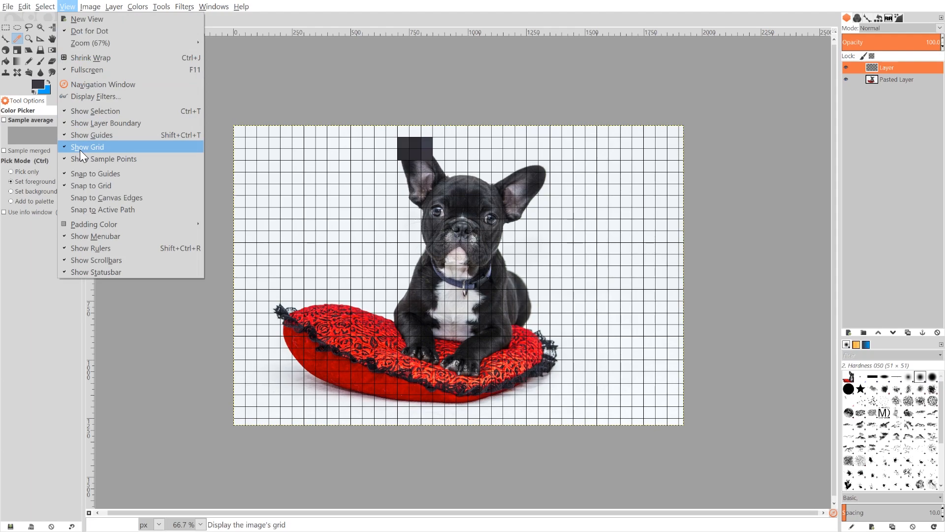
{"action": "left_click", "coordinate": [88, 147]}
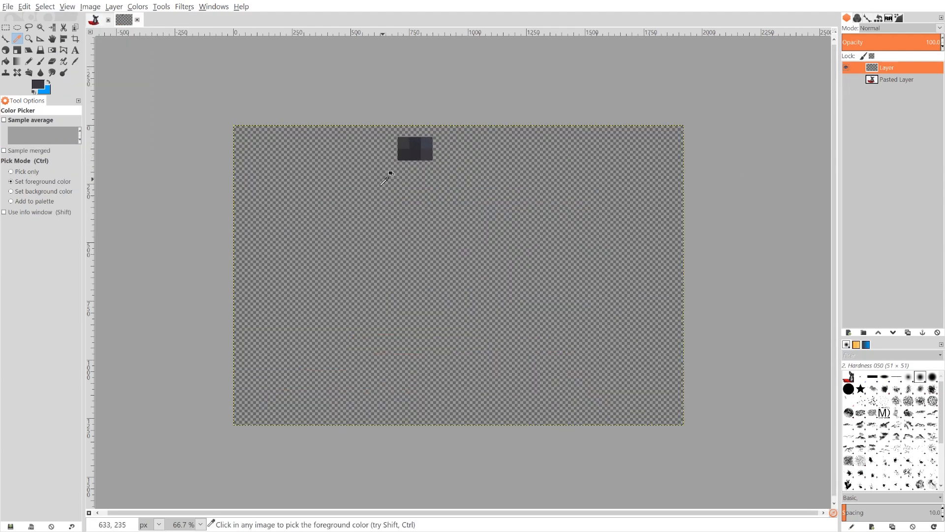
{"action": "mouse_move", "coordinate": [420, 167]}
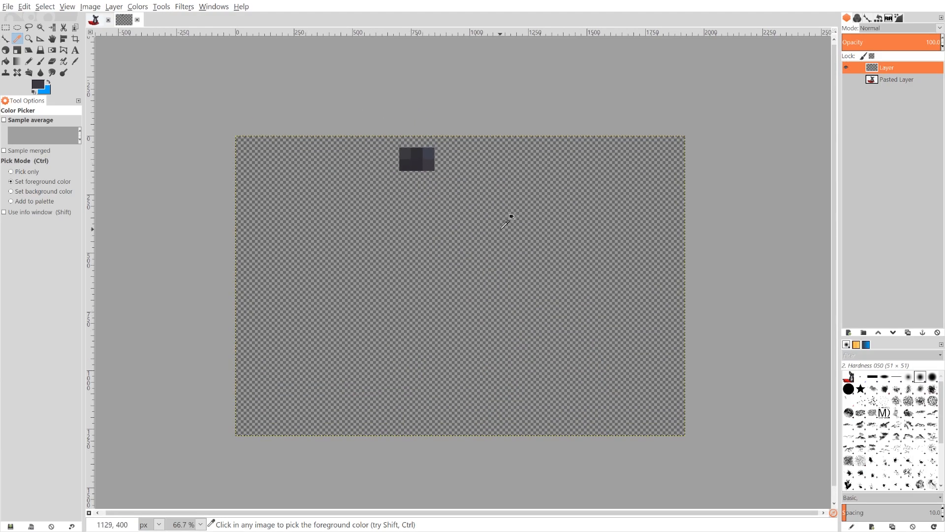
{"action": "mouse_move", "coordinate": [481, 235]}
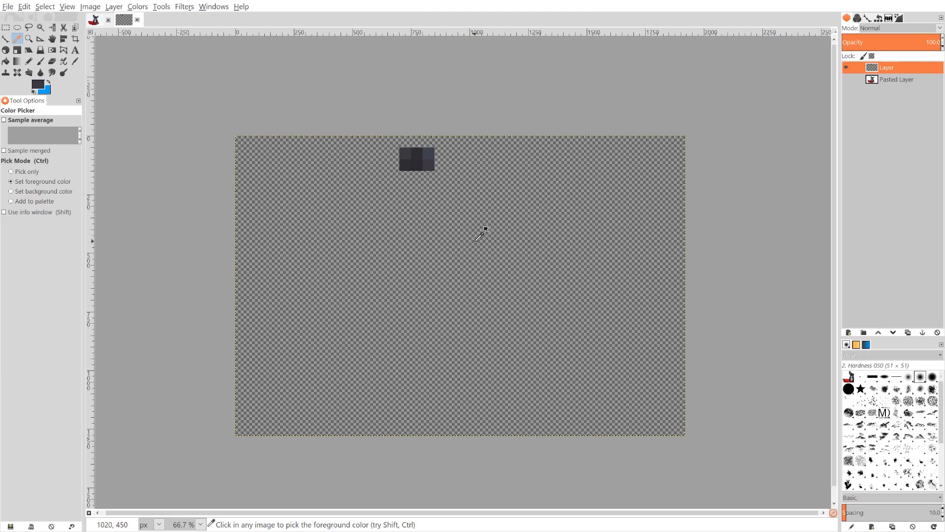